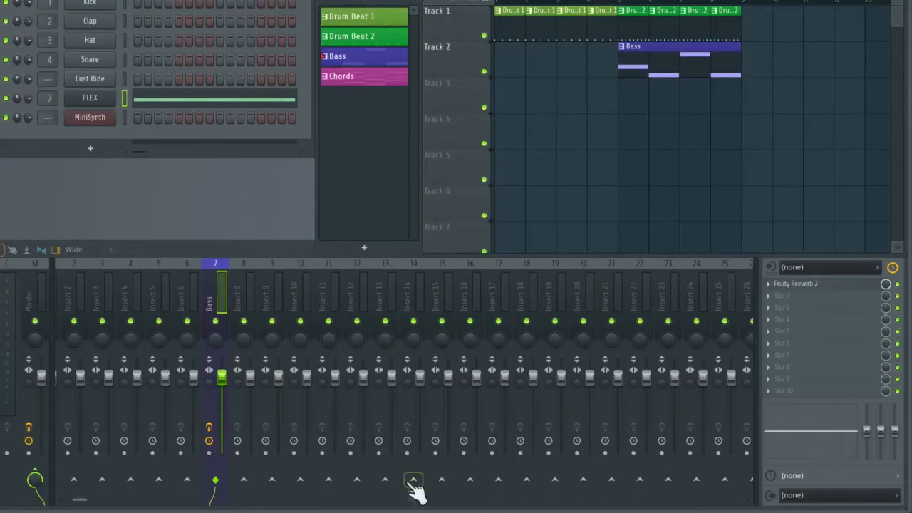
pyautogui.moveTo(214, 302)
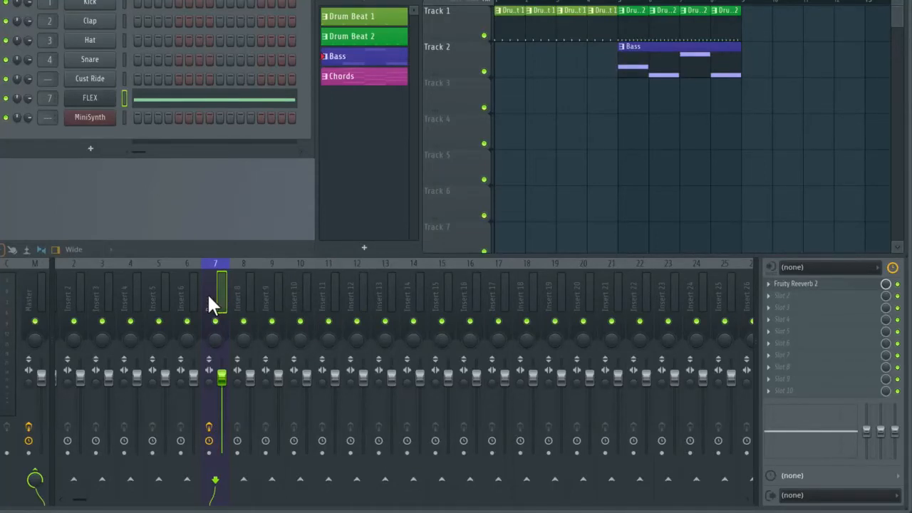
# Delete the Fruity Reverb 2 effect from the Bass mixer insert and confirm
pyautogui.click(215, 292)
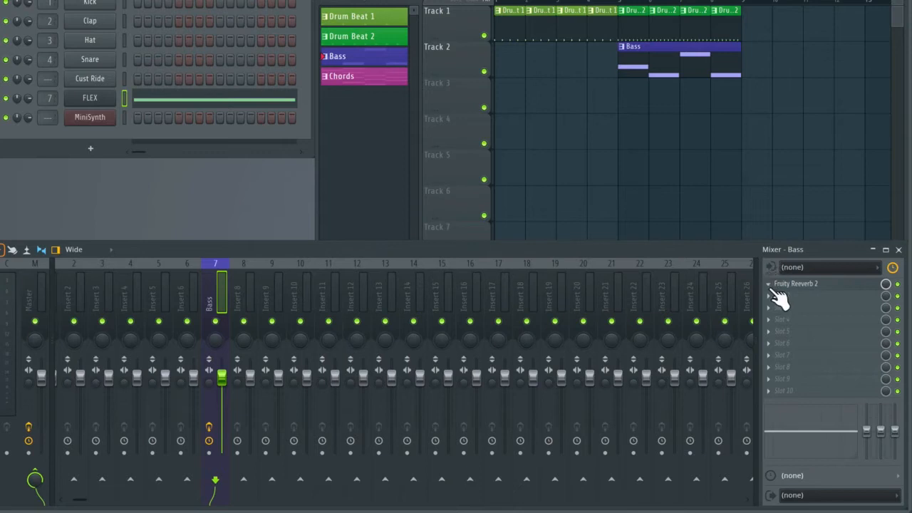
pyautogui.rightClick(796, 283)
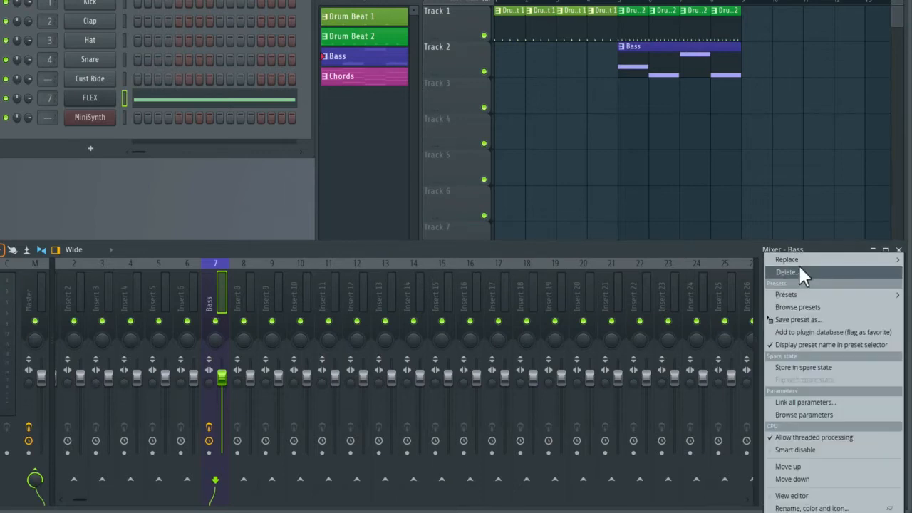
pyautogui.click(787, 271)
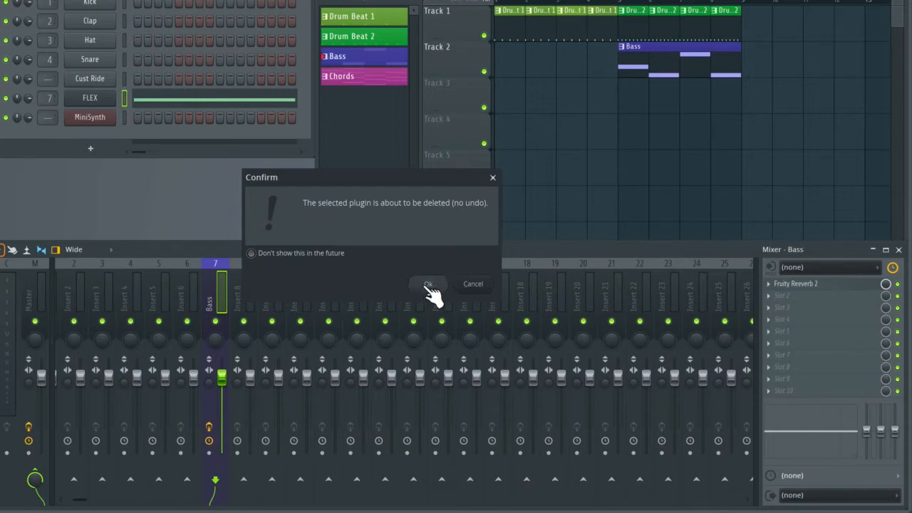
pyautogui.click(428, 284)
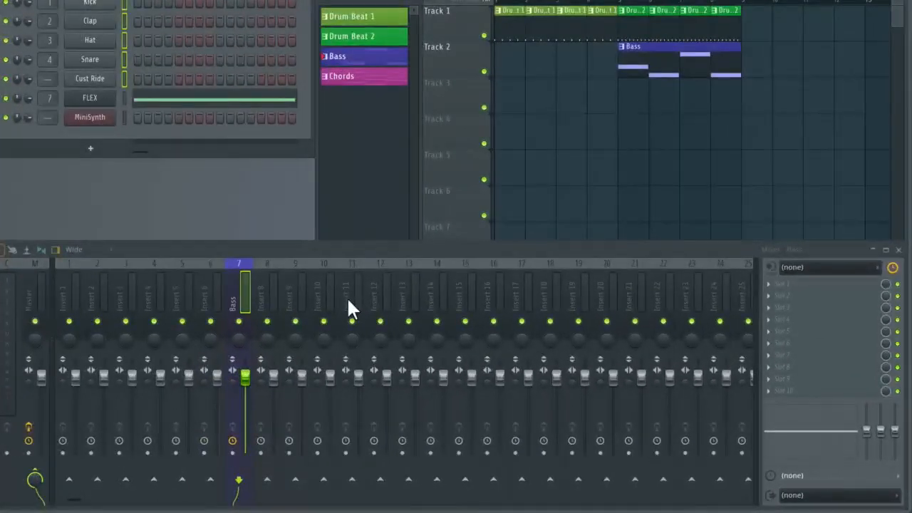
pyautogui.moveTo(325, 312)
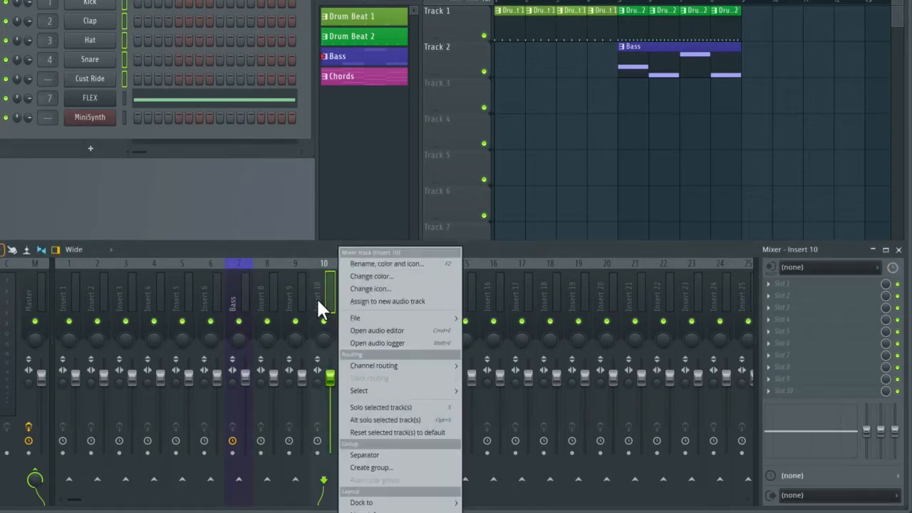
pyautogui.moveTo(374, 365)
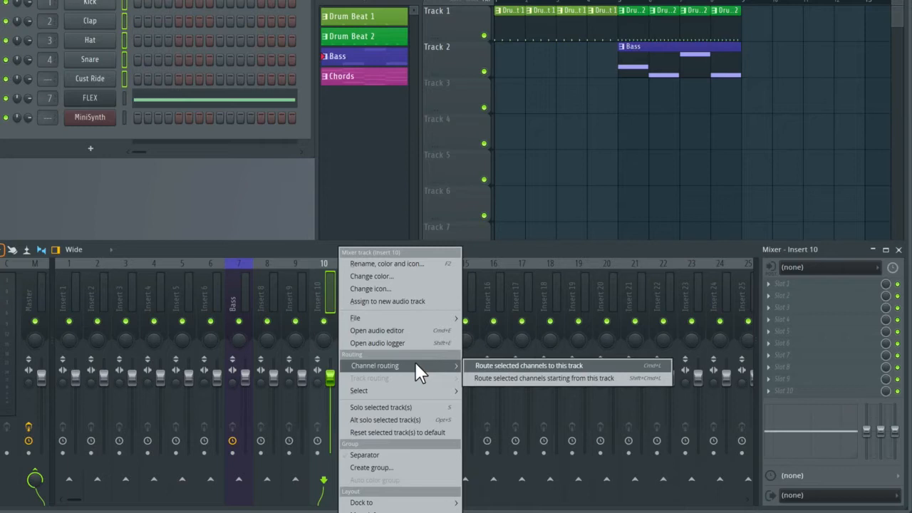
pyautogui.moveTo(444, 373)
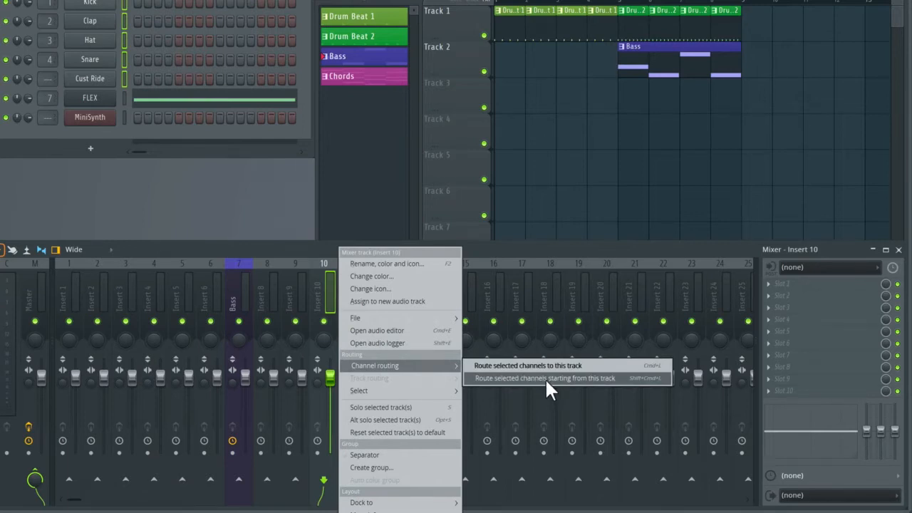
# Route the Kick, Clap, Hat, Snare and Cust Ride channels to inserts 10 through 14
pyautogui.click(527, 365)
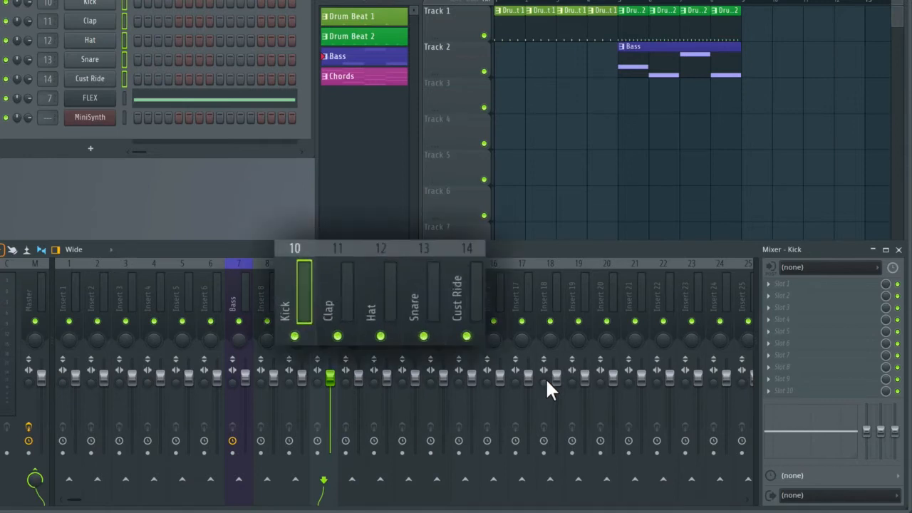
pyautogui.moveTo(345, 349)
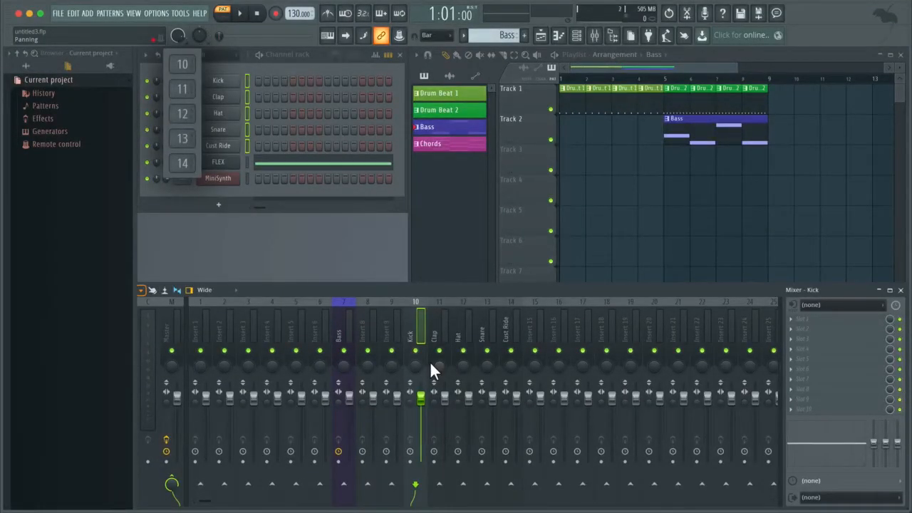
# Make Drum Beat 2 the active pattern from the pattern list
pyautogui.click(439, 110)
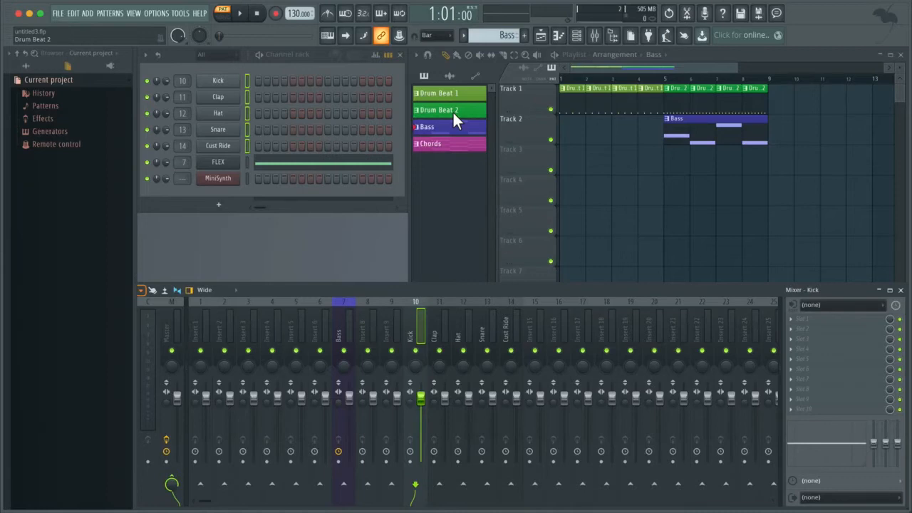
pyautogui.click(439, 110)
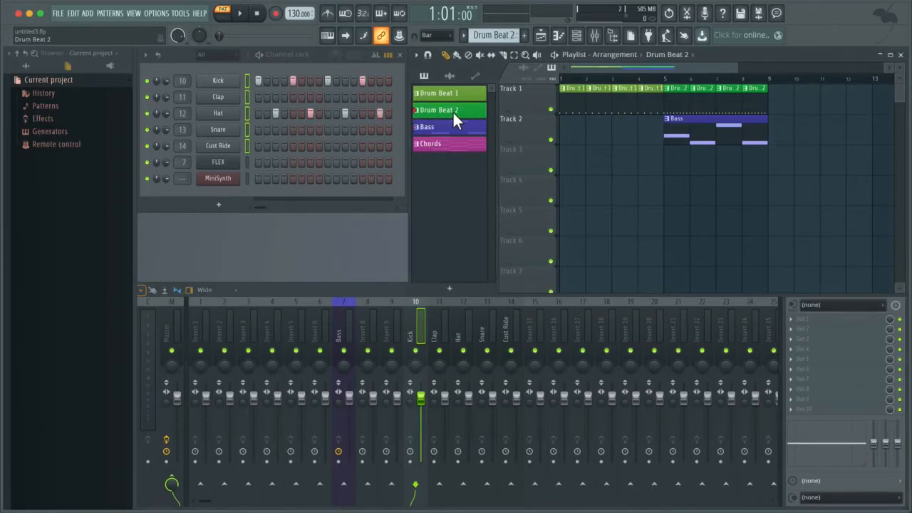
pyautogui.click(239, 13)
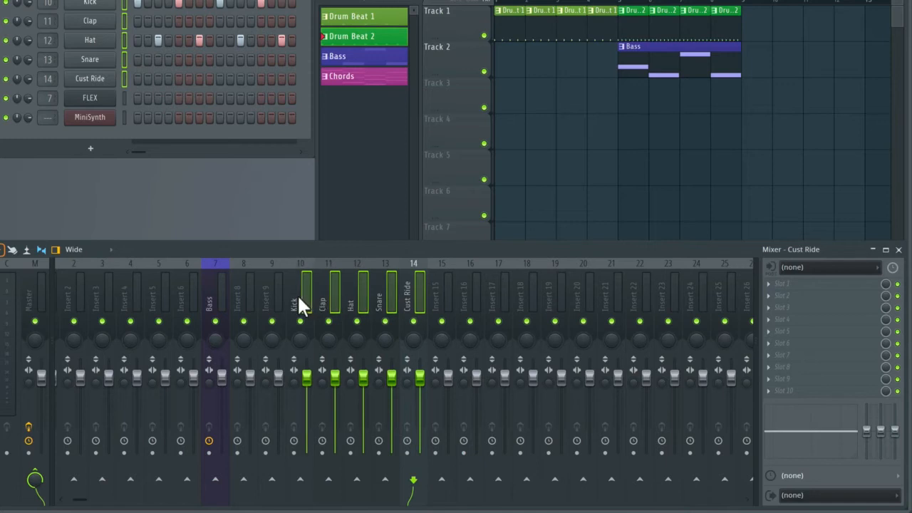
pyautogui.moveTo(302, 307)
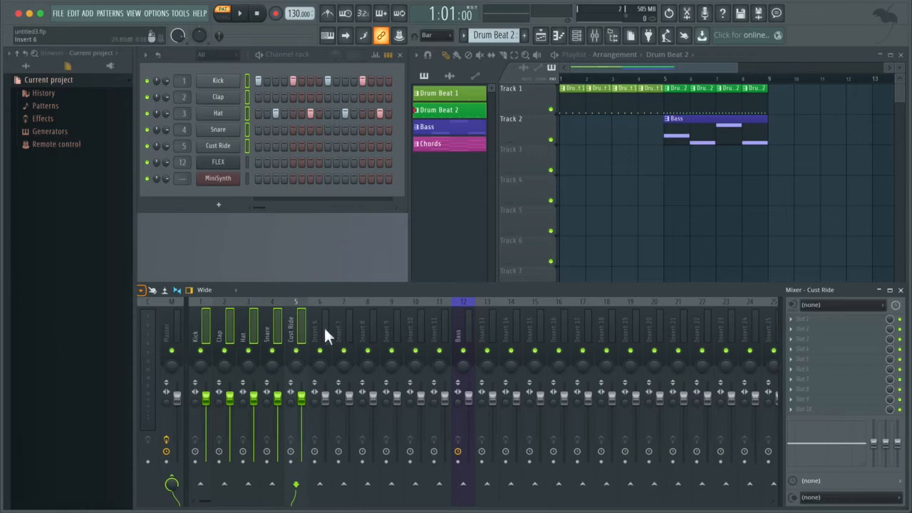
pyautogui.moveTo(319, 339)
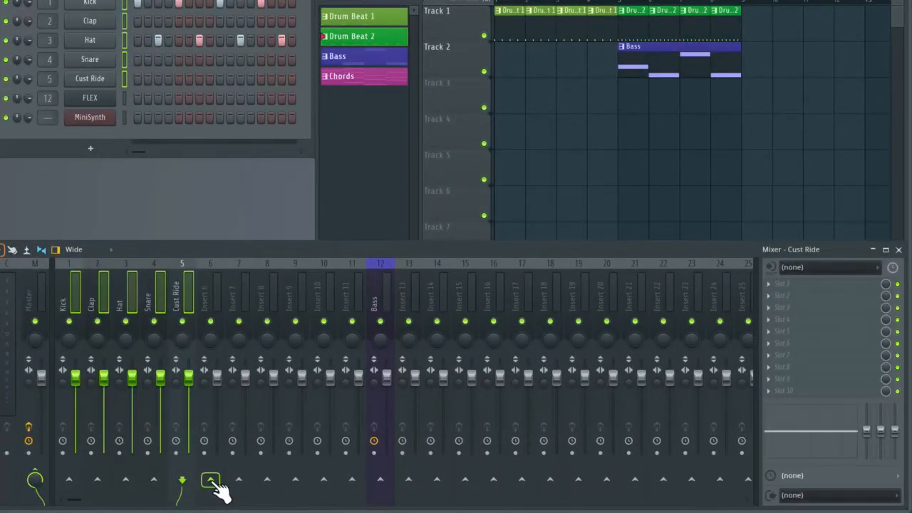
# Route the five selected drum inserts only to mixer insert 6
pyautogui.rightClick(211, 479)
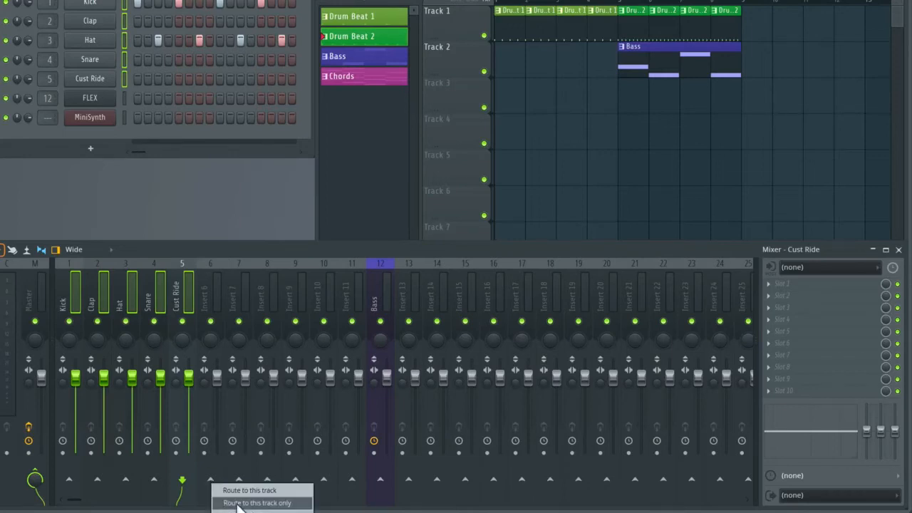
pyautogui.moveTo(278, 503)
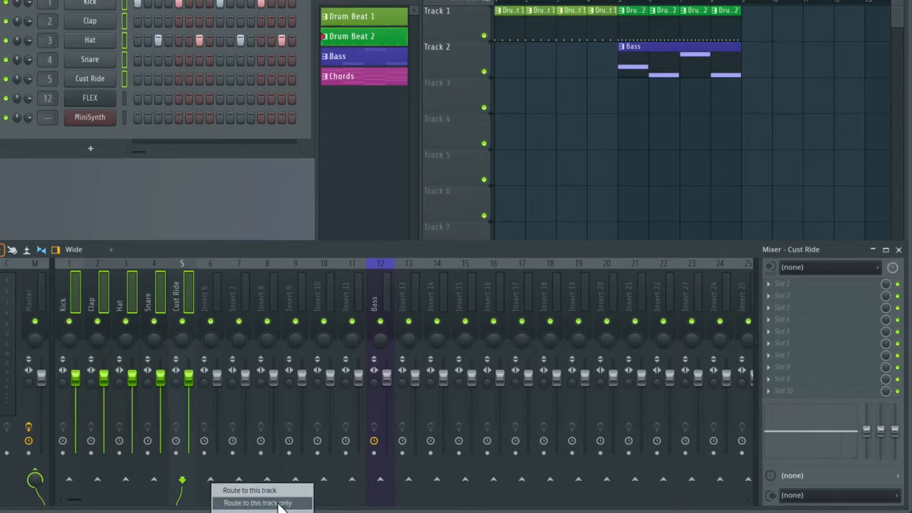
pyautogui.click(273, 502)
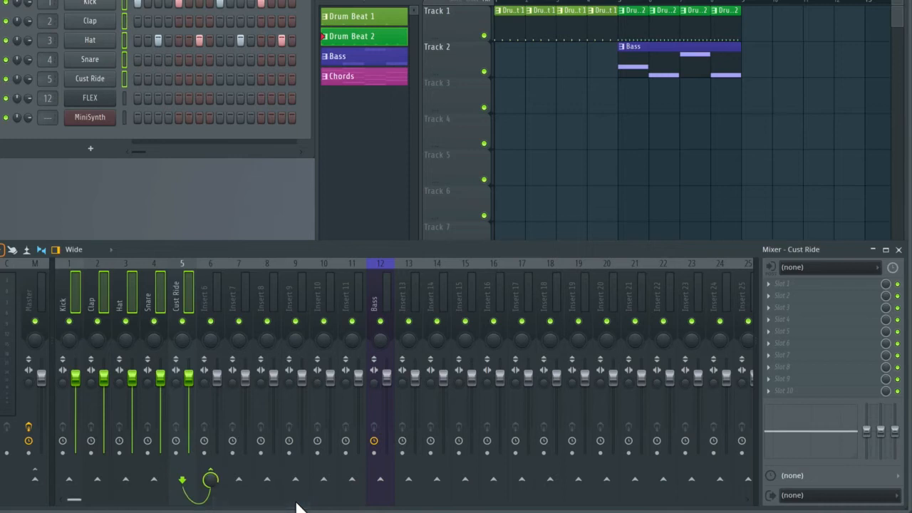
pyautogui.moveTo(121, 340)
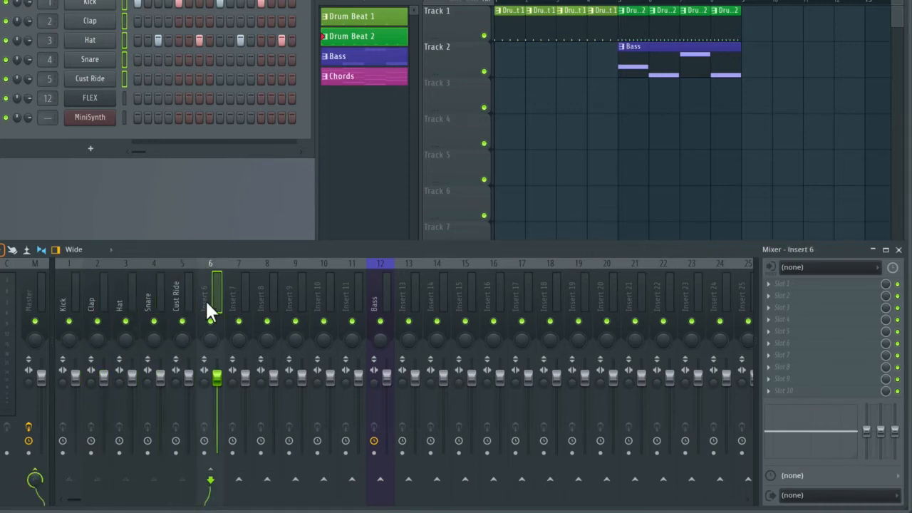
# Rename mixer insert 6 to 'Drum Group'
pyautogui.rightClick(211, 300)
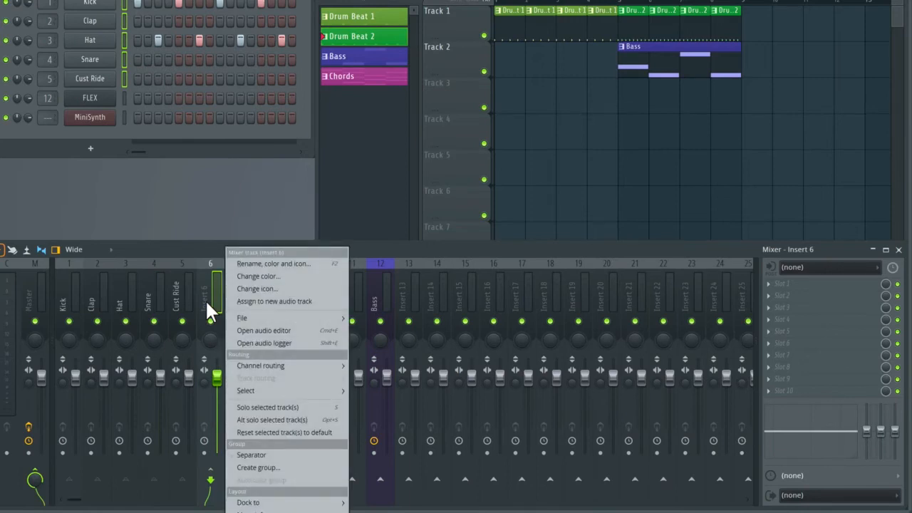
pyautogui.moveTo(288, 264)
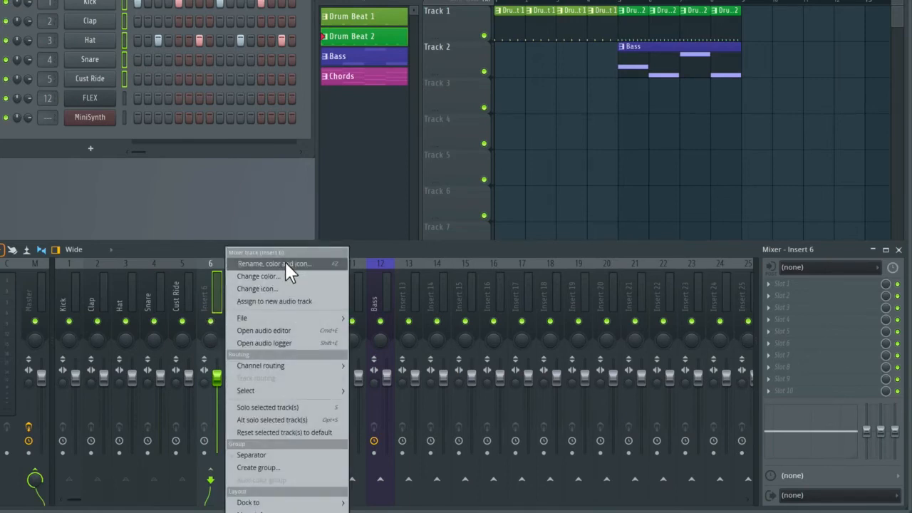
pyautogui.click(274, 264)
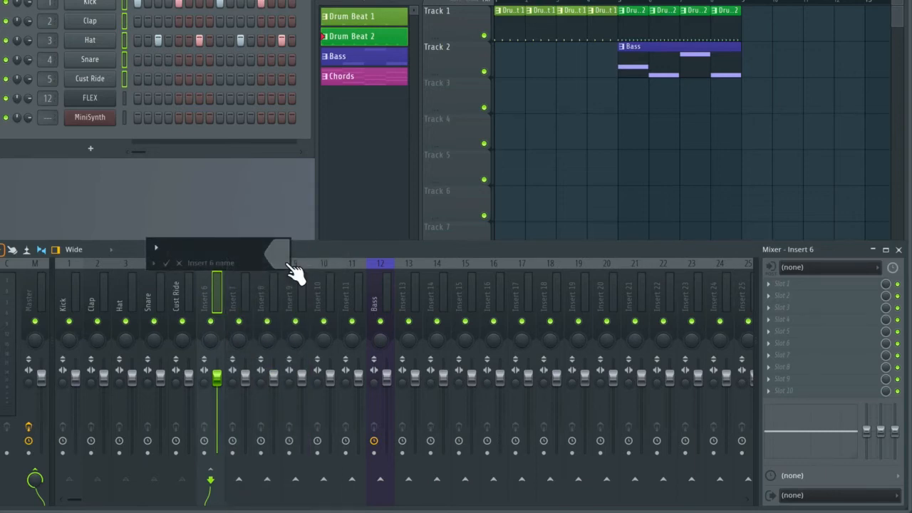
pyautogui.write('Drum Gro')
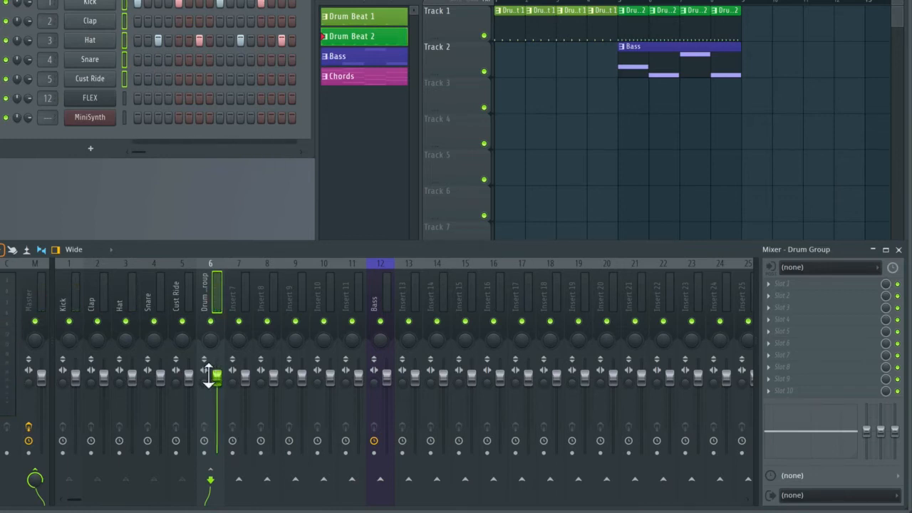
# Route the Kick, Clap, Hat and other drum inserts into Drum Group and nudge its fader
pyautogui.moveTo(210, 378); pyautogui.dragTo(209, 374)
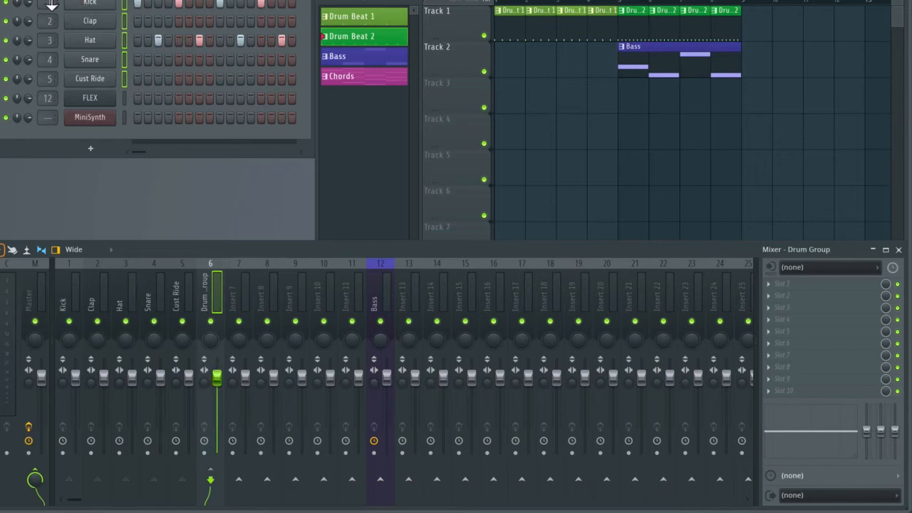
pyautogui.moveTo(65, 287)
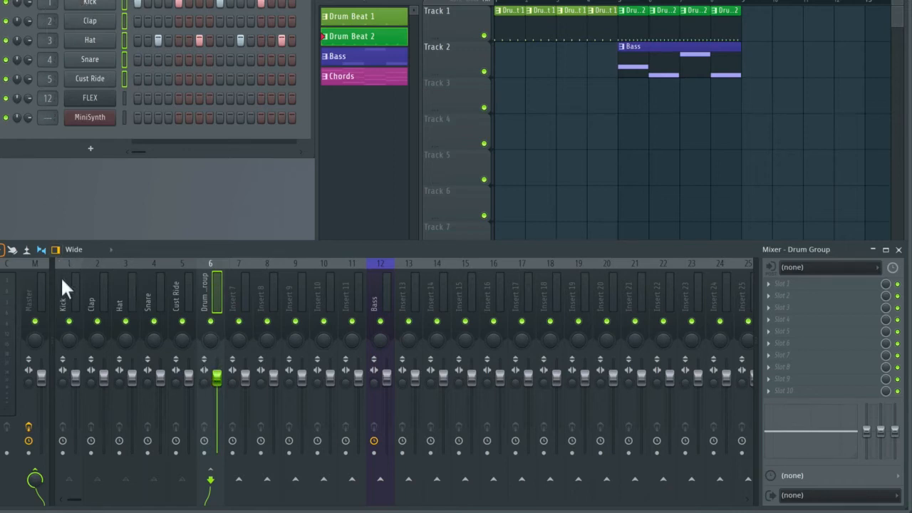
pyautogui.moveTo(165, 299)
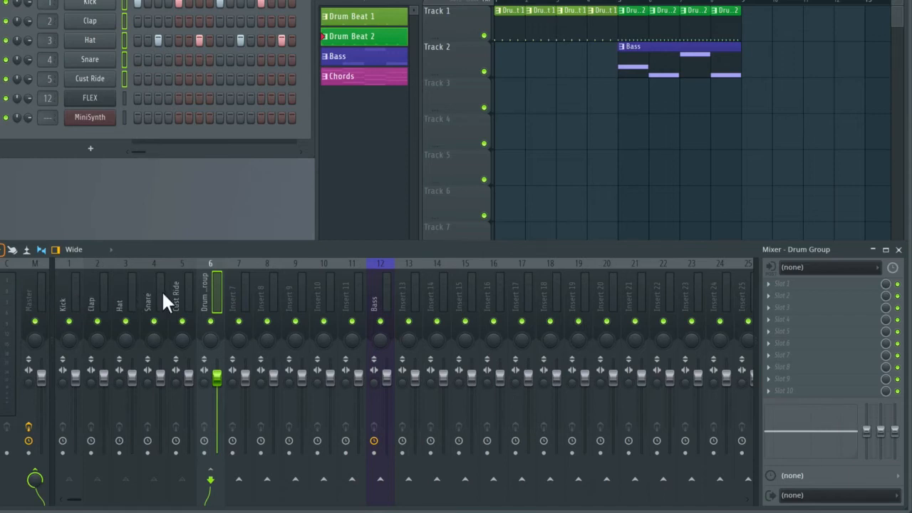
pyautogui.click(154, 295)
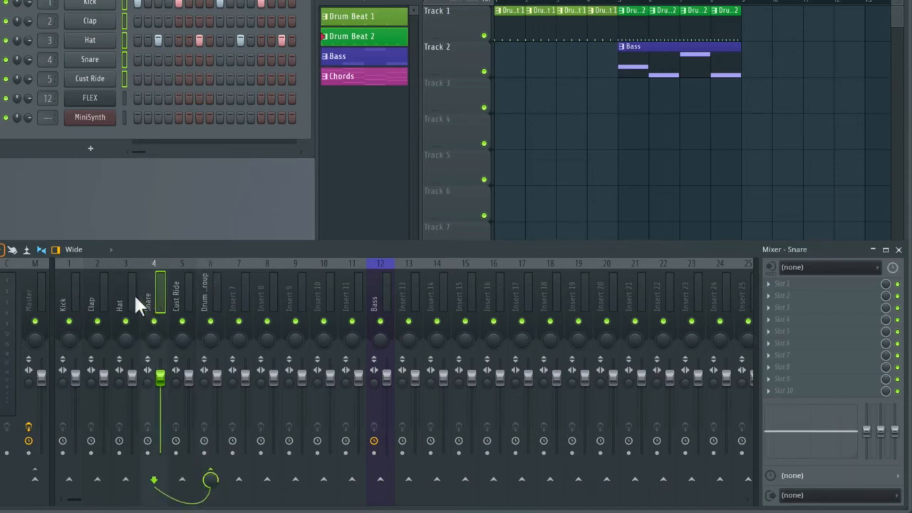
pyautogui.click(97, 300)
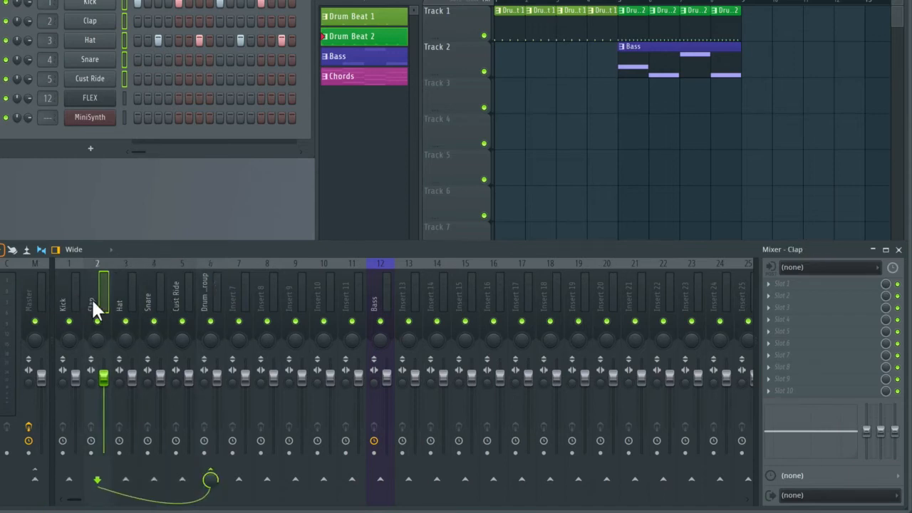
pyautogui.click(68, 293)
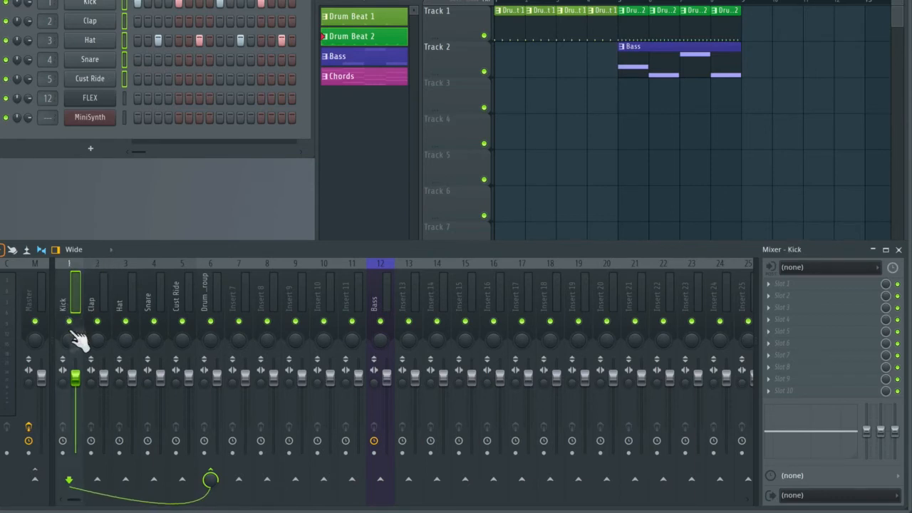
pyautogui.moveTo(199, 496)
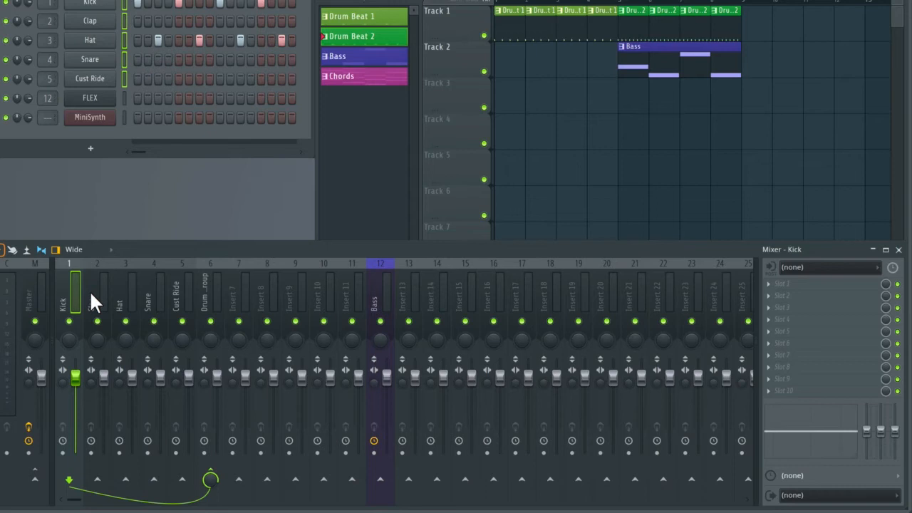
pyautogui.click(126, 292)
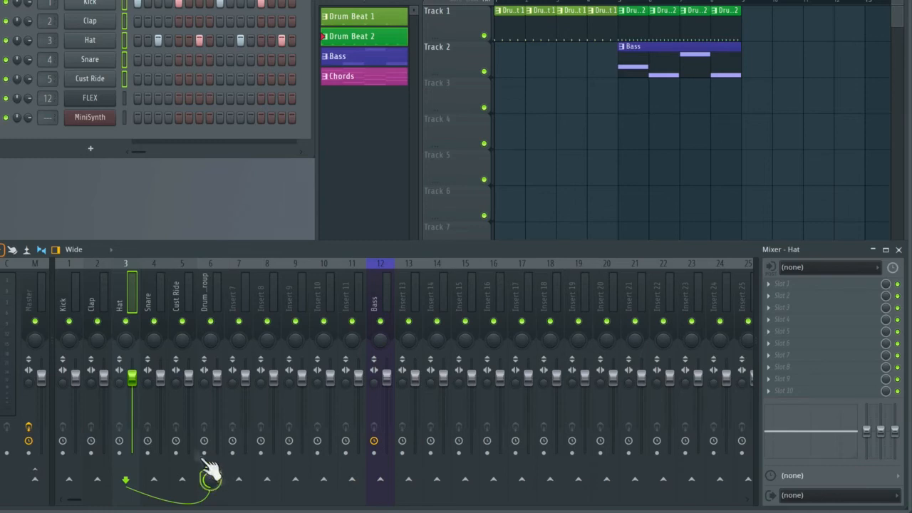
pyautogui.click(183, 292)
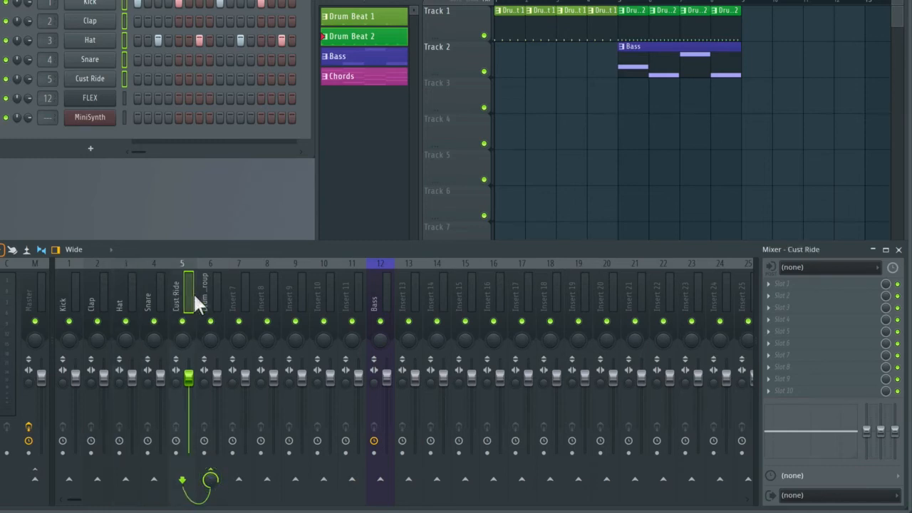
pyautogui.click(211, 292)
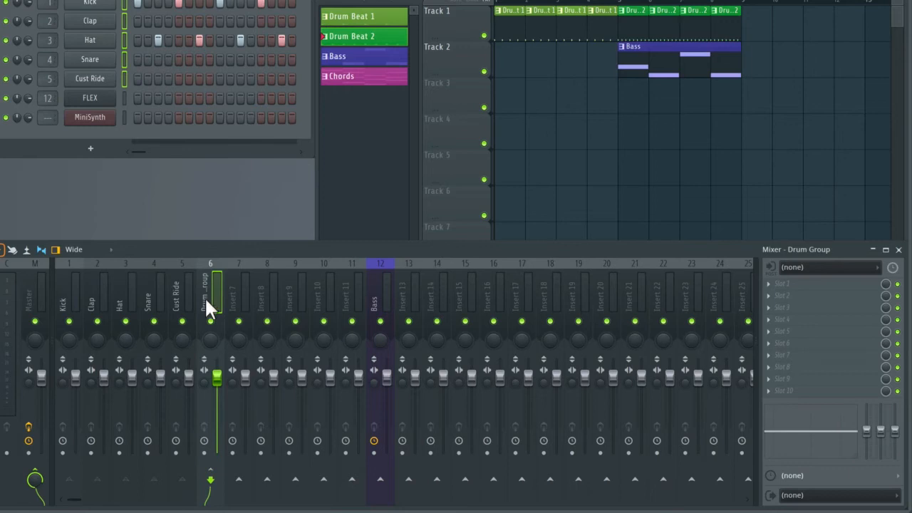
pyautogui.moveTo(194, 498)
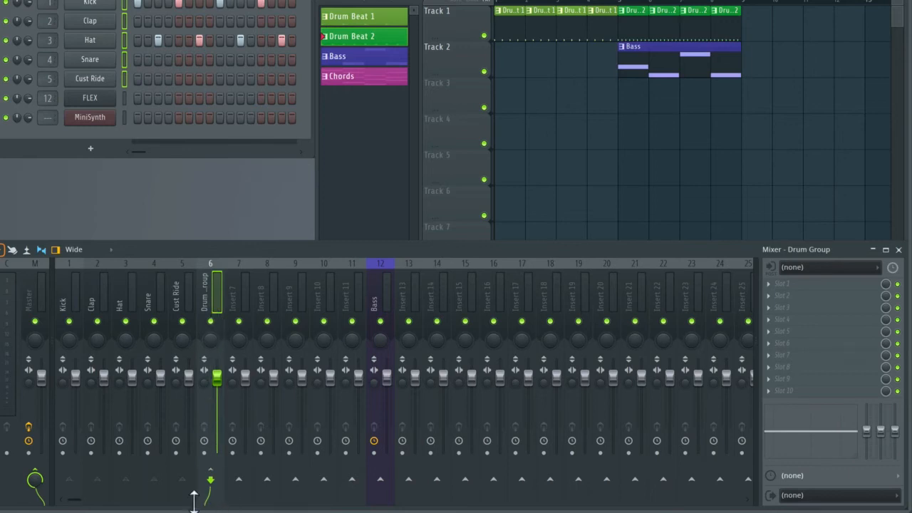
pyautogui.moveTo(50, 496)
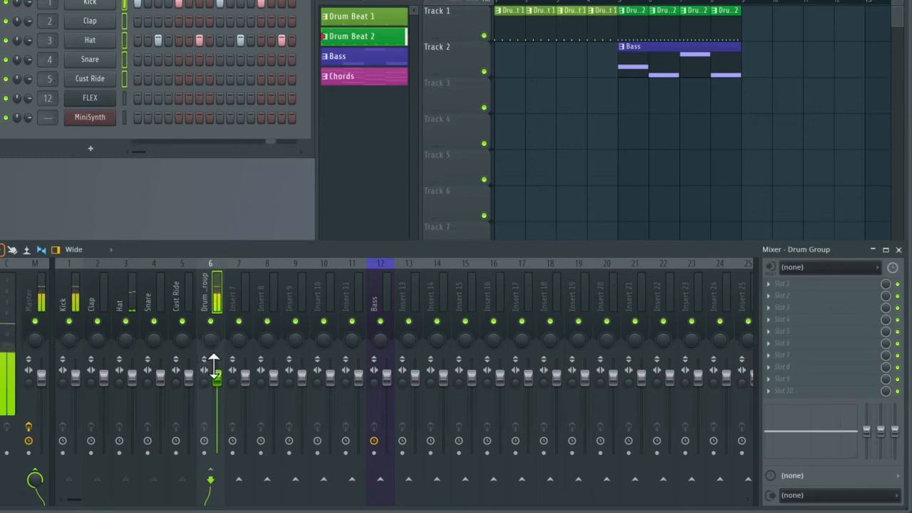
pyautogui.moveTo(217, 378); pyautogui.dragTo(217, 427)
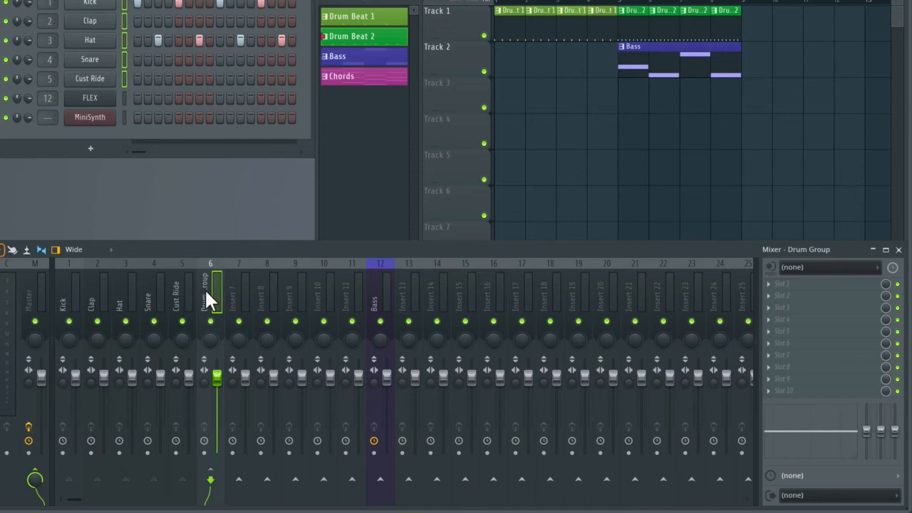
# Add separators on the Drum Group insert and on Insert 7 to bracket the bus
pyautogui.rightClick(209, 292)
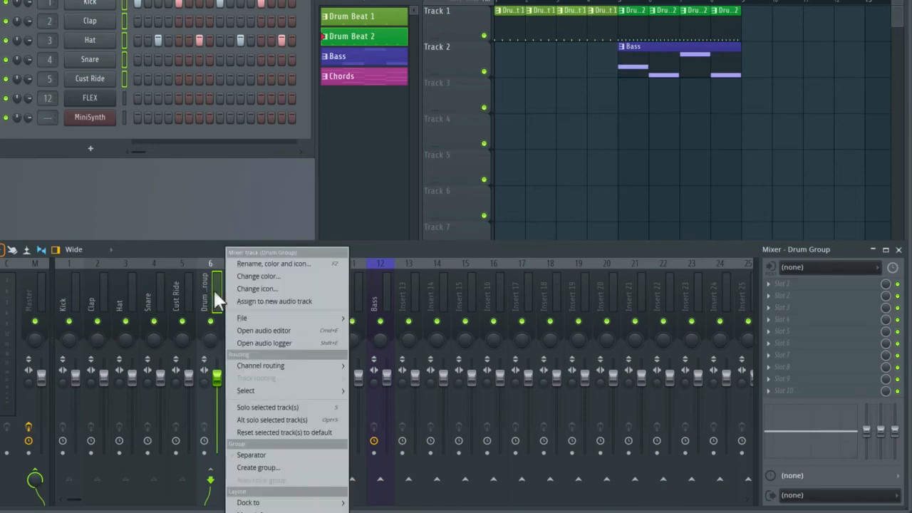
pyautogui.moveTo(297, 463)
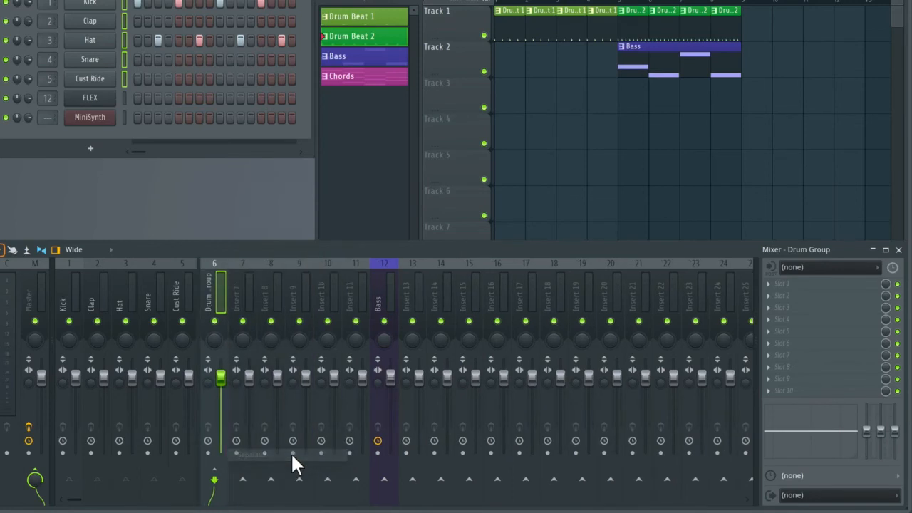
pyautogui.moveTo(239, 302)
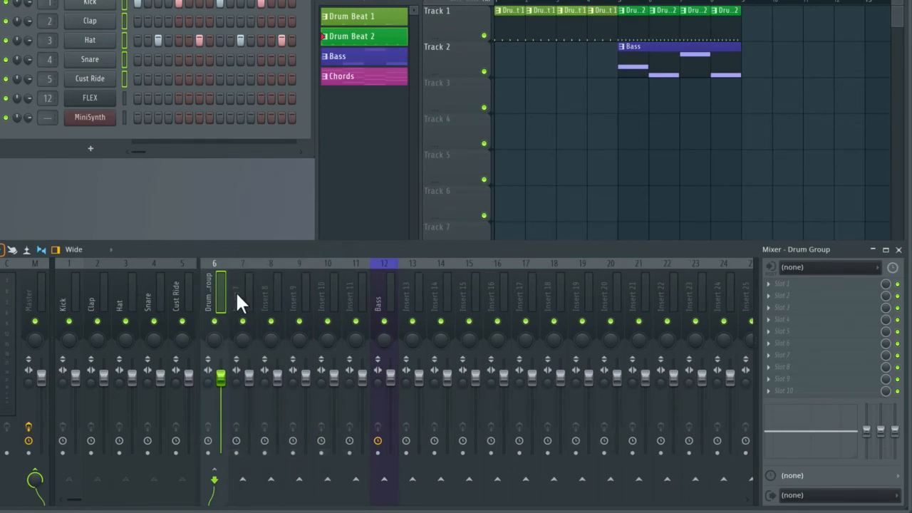
pyautogui.rightClick(242, 295)
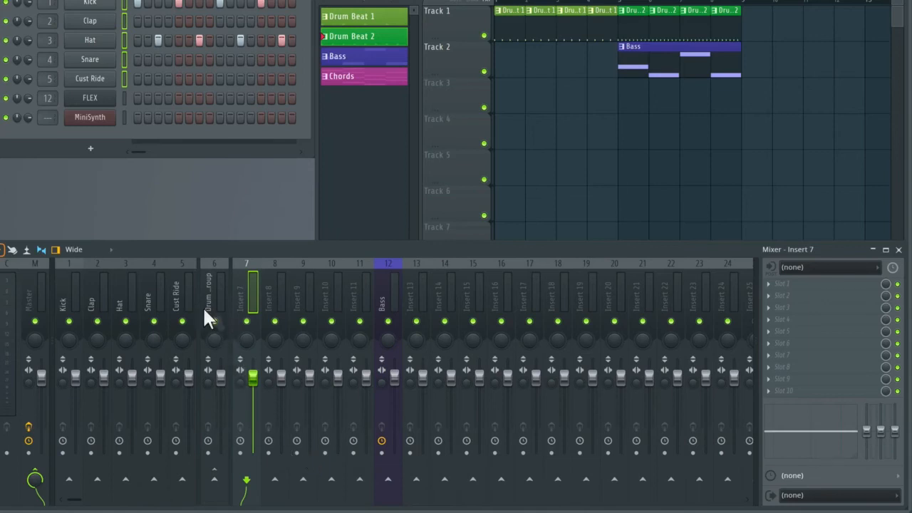
pyautogui.moveTo(157, 302)
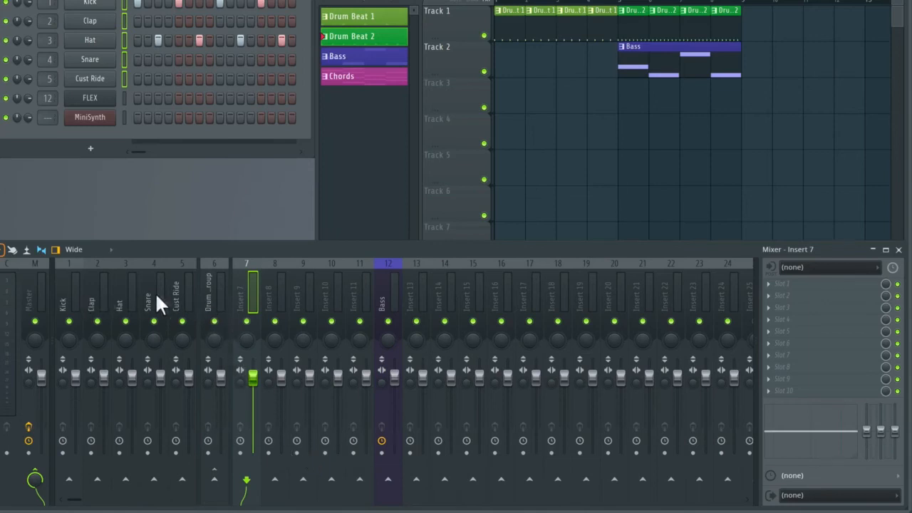
pyautogui.moveTo(214, 302)
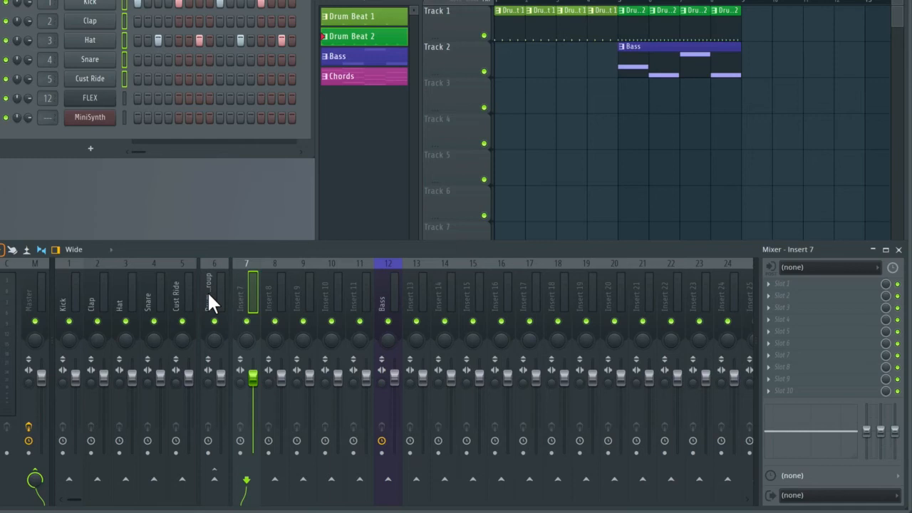
pyautogui.moveTo(200, 299)
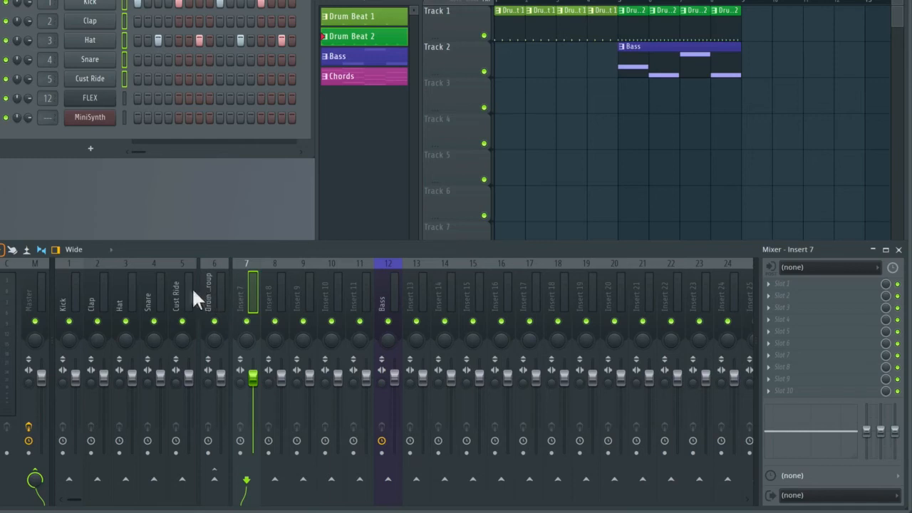
# Recolour the five drum inserts Kick through Cust Ride purple together
pyautogui.click(183, 292)
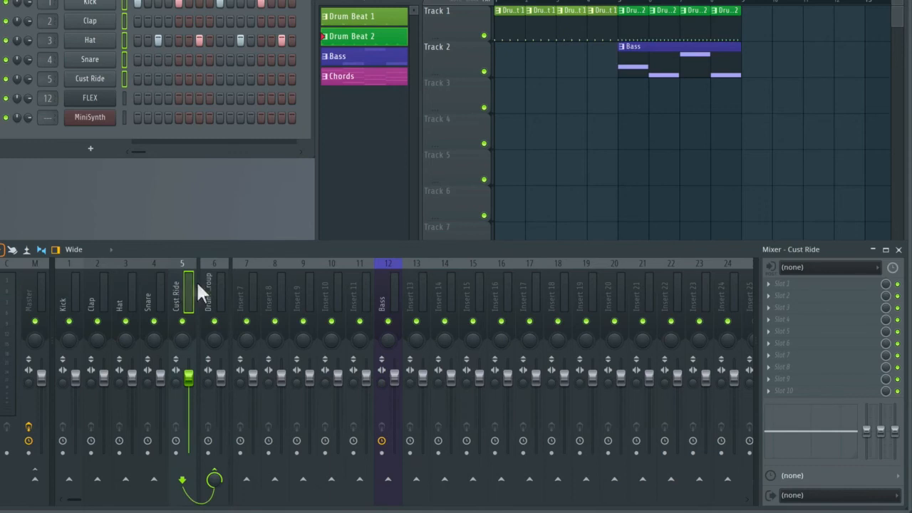
pyautogui.click(214, 292)
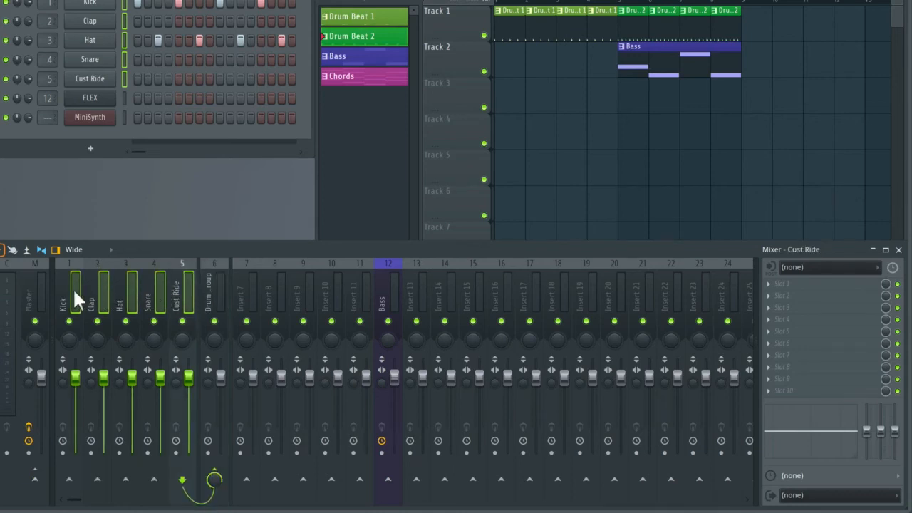
pyautogui.moveTo(71, 295)
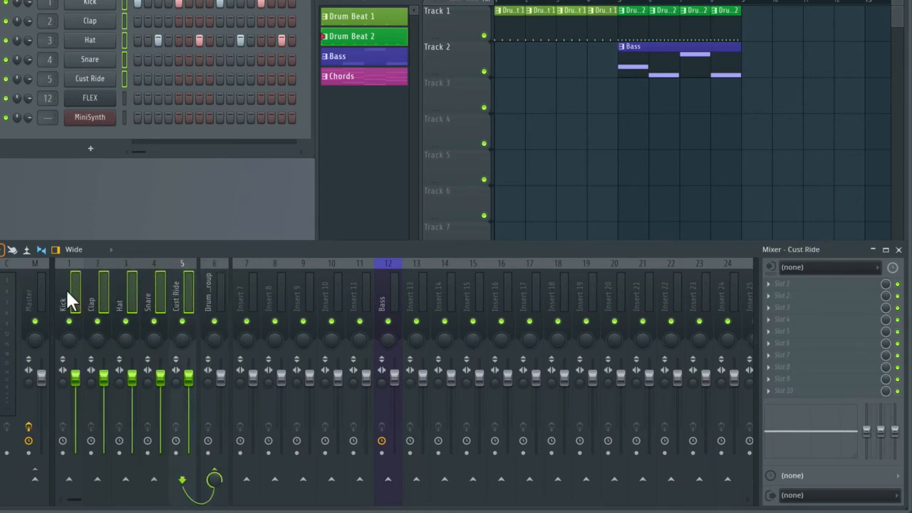
pyautogui.rightClick(69, 292)
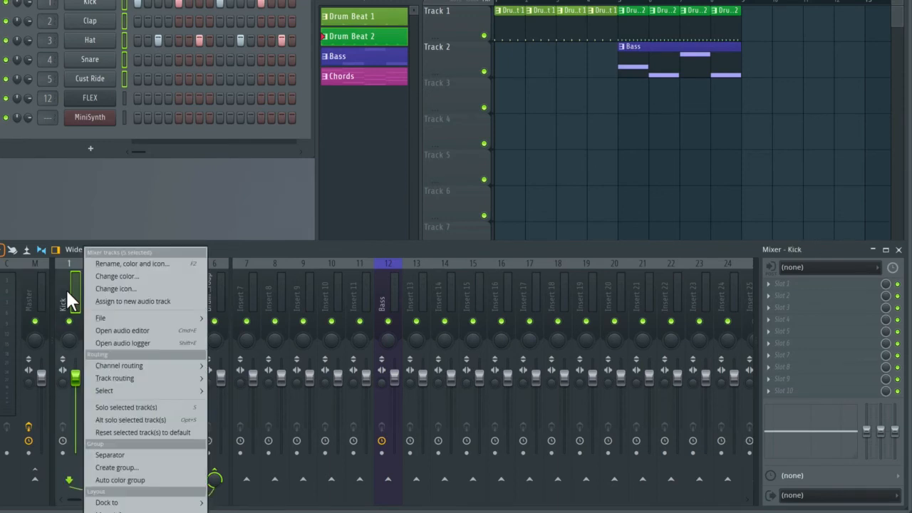
pyautogui.moveTo(116, 277)
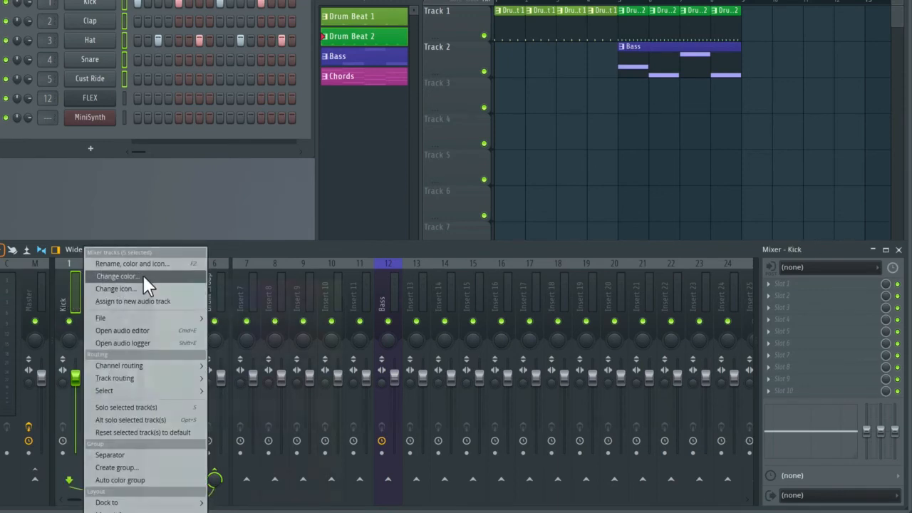
pyautogui.click(117, 277)
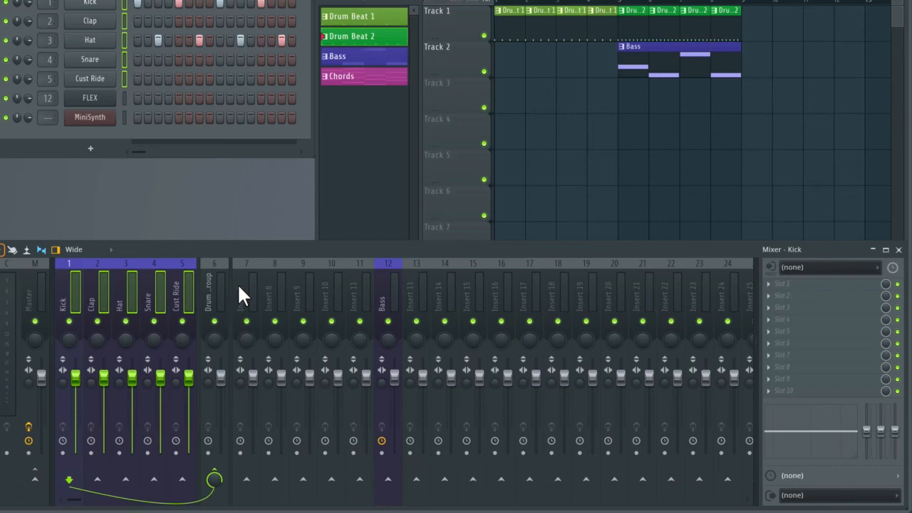
# Recolour the Drum Group insert, then pick a different colour for it
pyautogui.rightClick(214, 285)
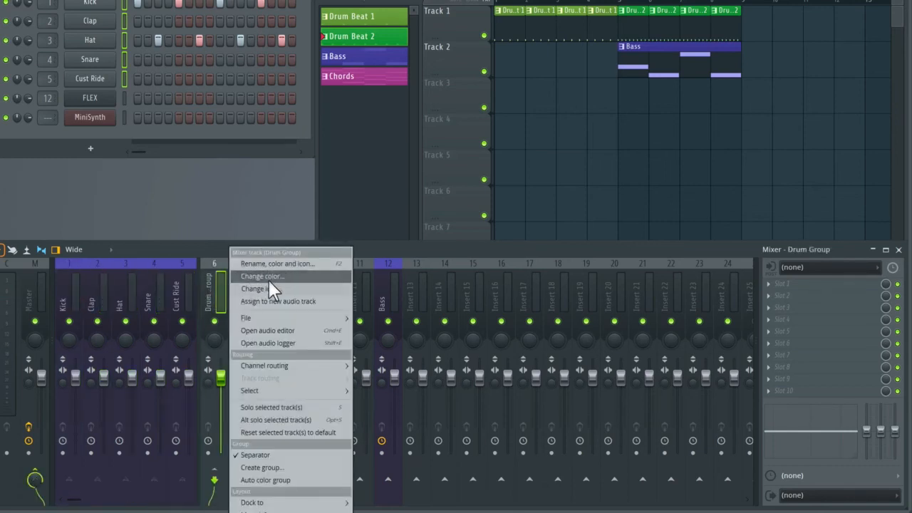
pyautogui.click(262, 277)
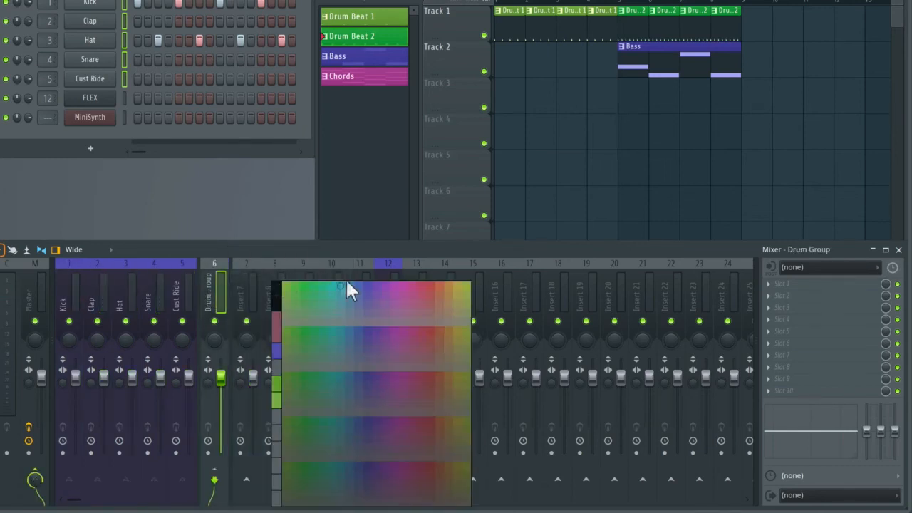
pyautogui.moveTo(356, 295)
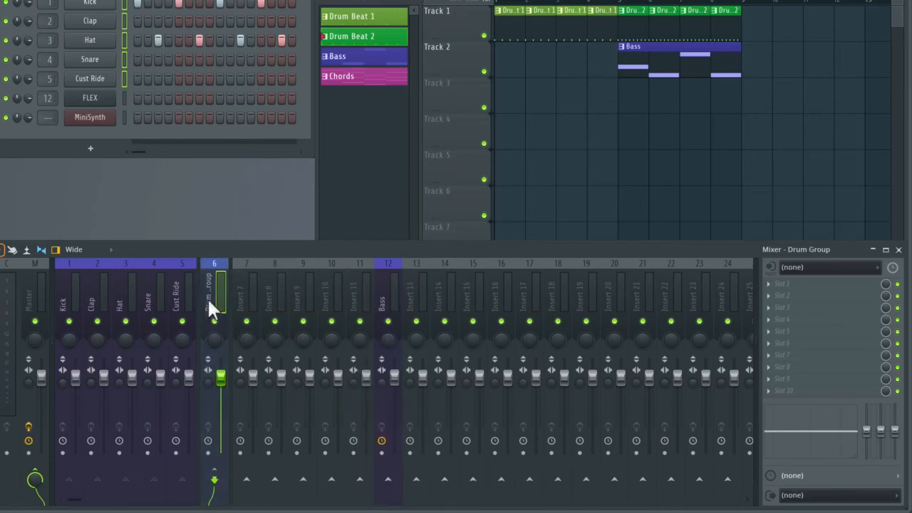
pyautogui.rightClick(214, 295)
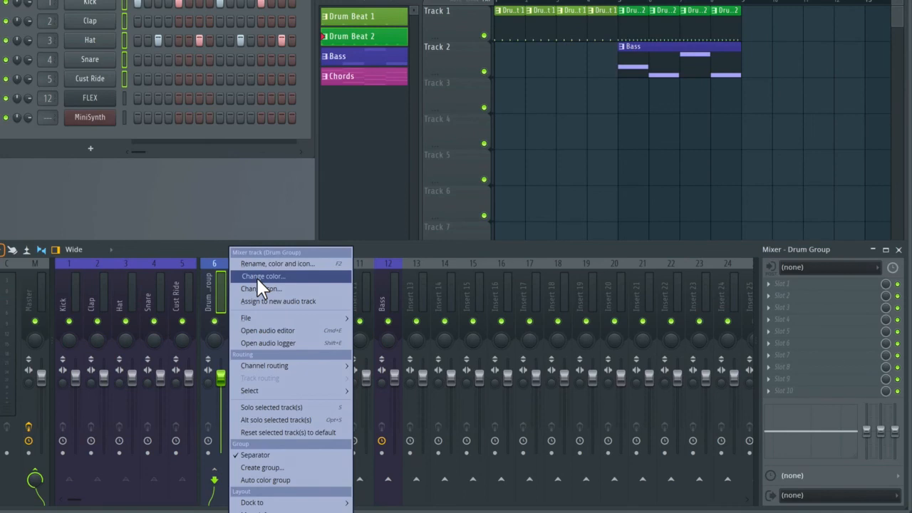
pyautogui.click(263, 276)
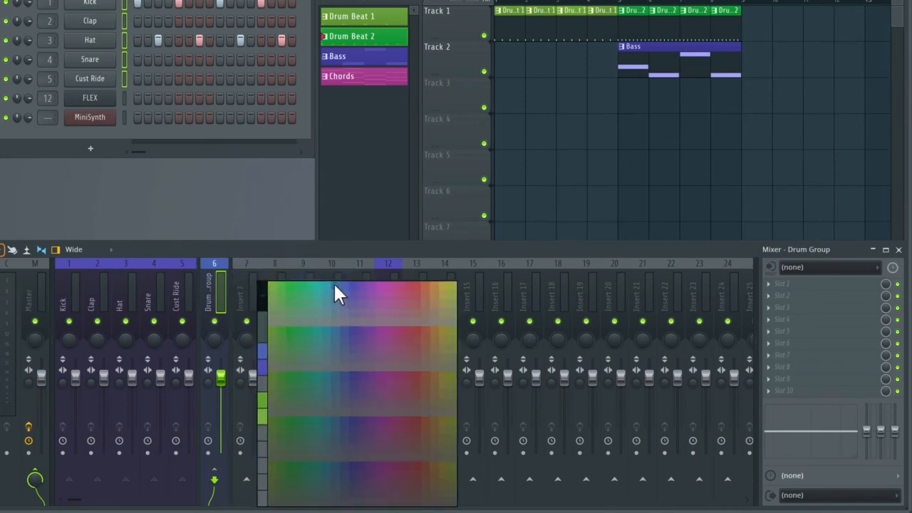
pyautogui.moveTo(327, 296)
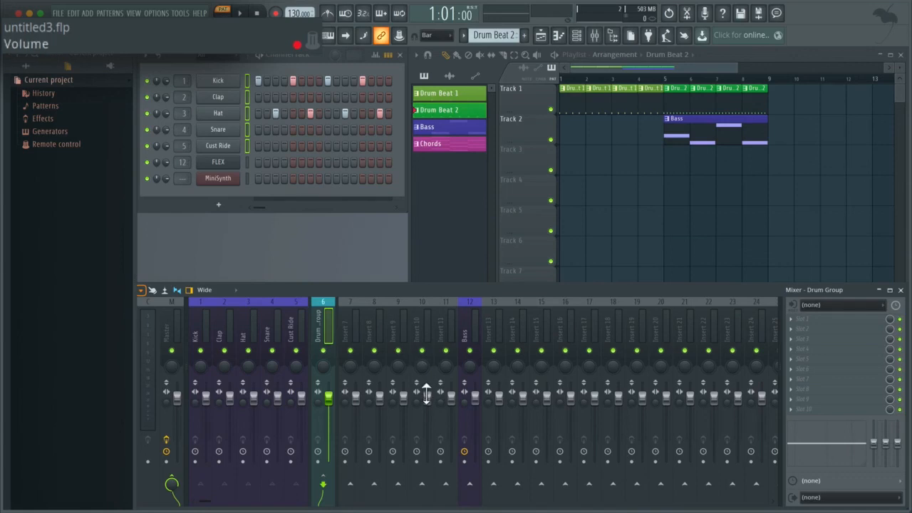
pyautogui.moveTo(426, 394)
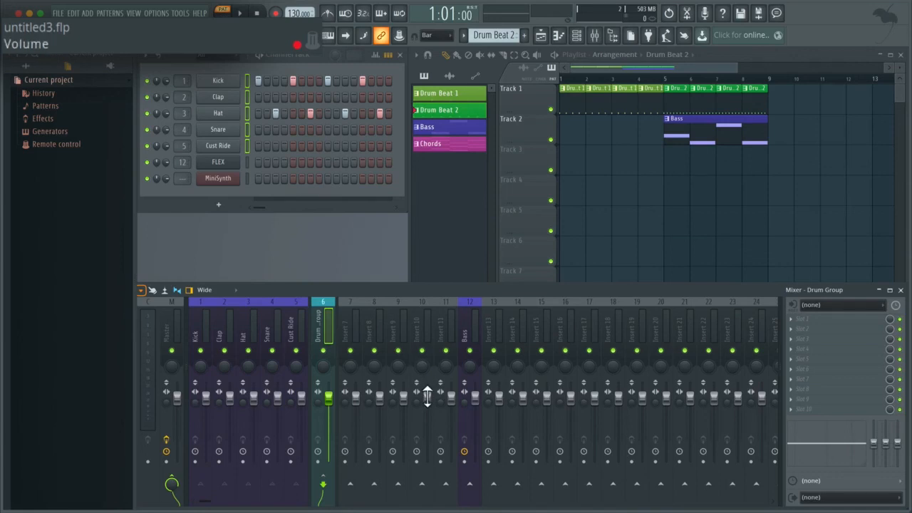